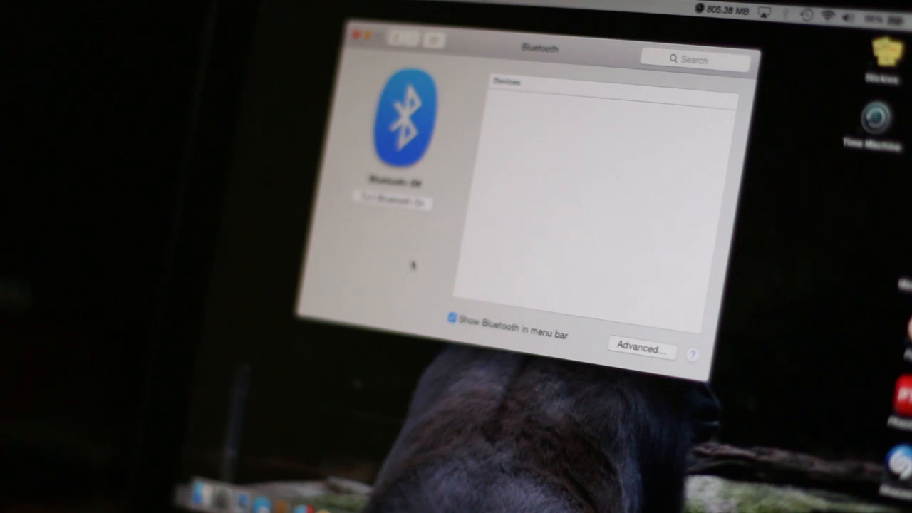
Turn Bluetooth on so the Anker A7726 keyboard and XBR-49X830 appear for pairing.
click(392, 202)
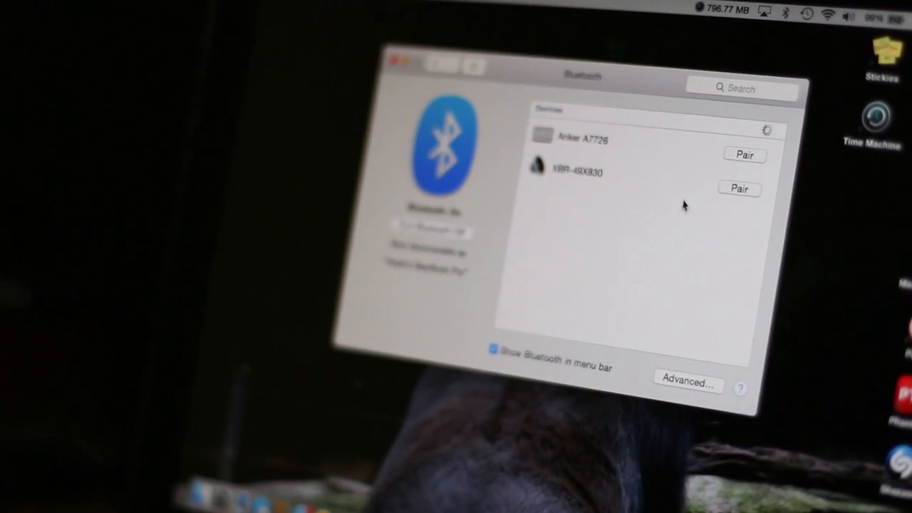
click(744, 155)
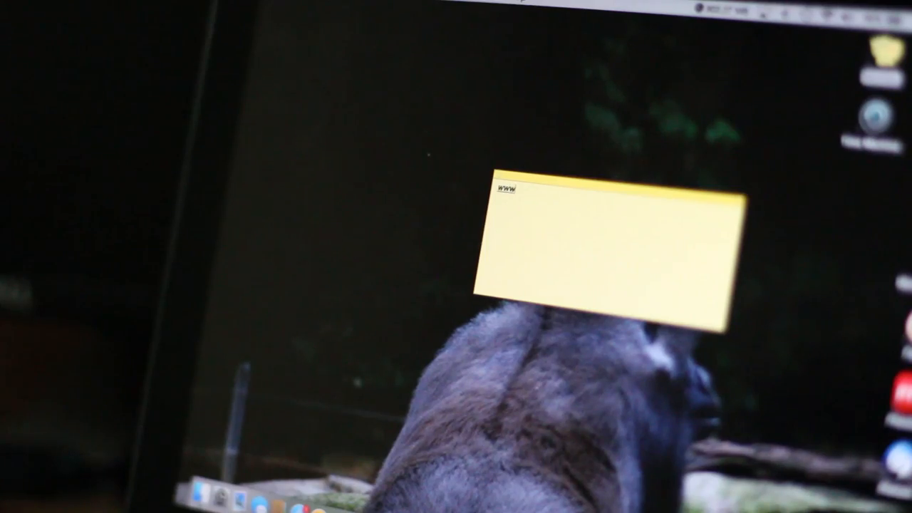
text(youtube.)
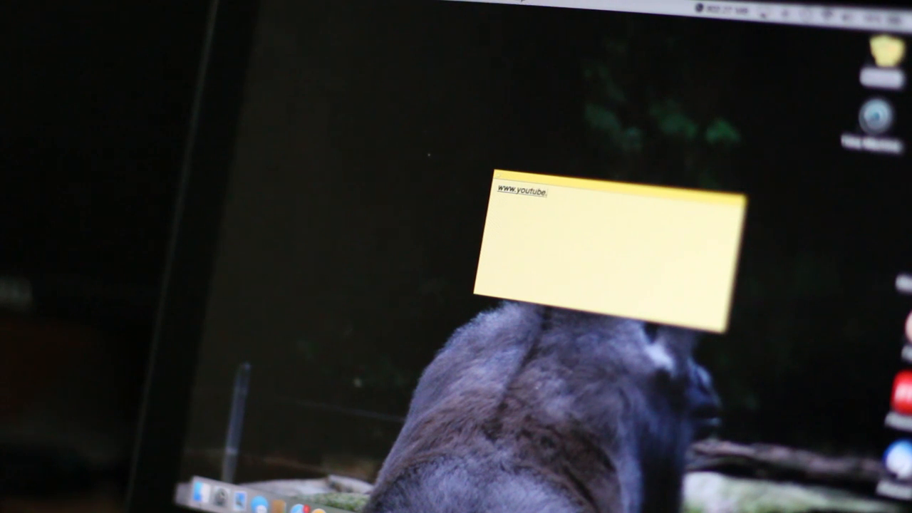
text(com/users/)
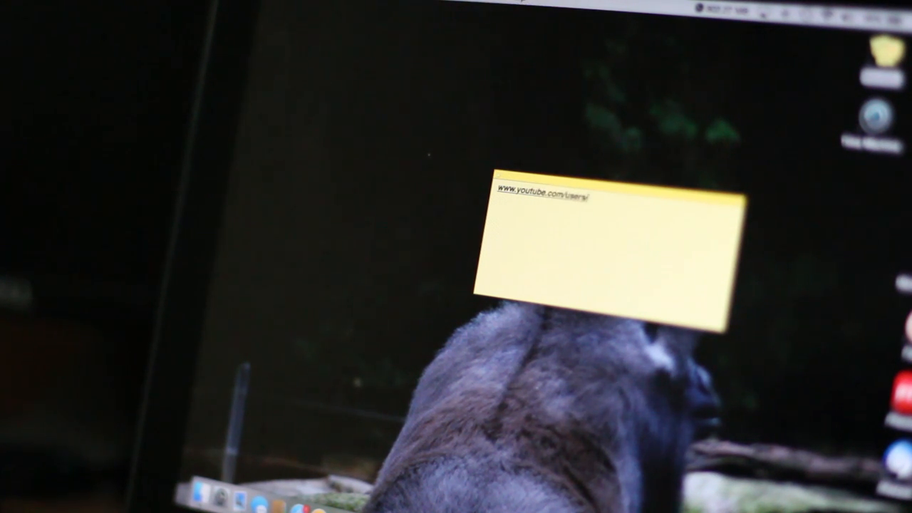